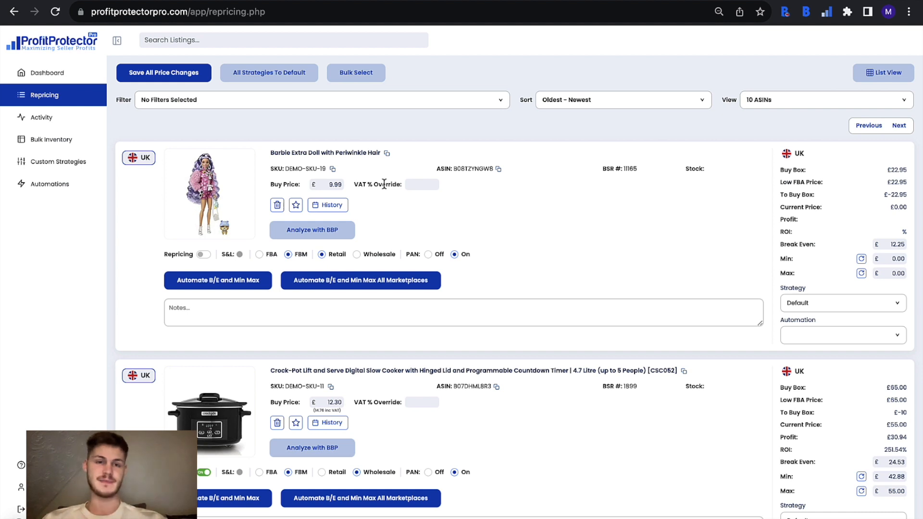
{"action": "mouse_move", "coordinate": [365, 165]}
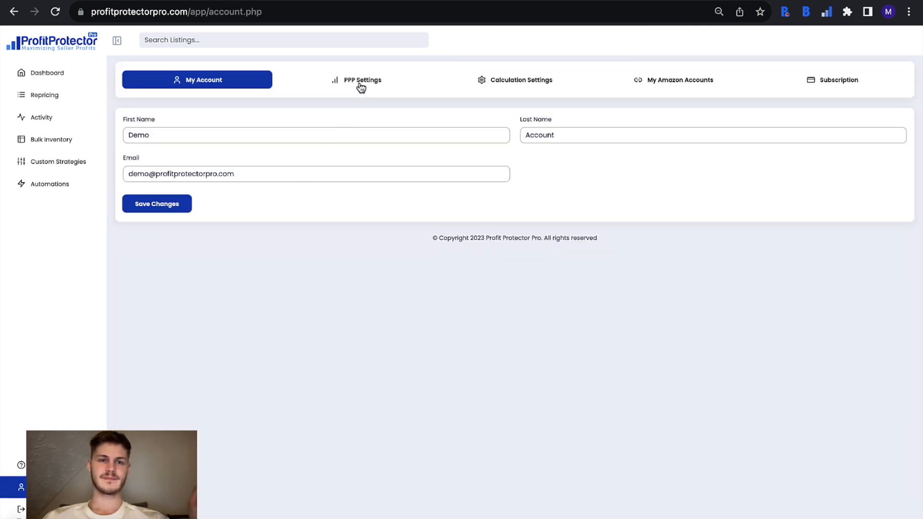
Set the Default Repricing Strategy in PPP Settings to MF Penny Under BuyBox.
{"action": "left_click", "coordinate": [356, 80]}
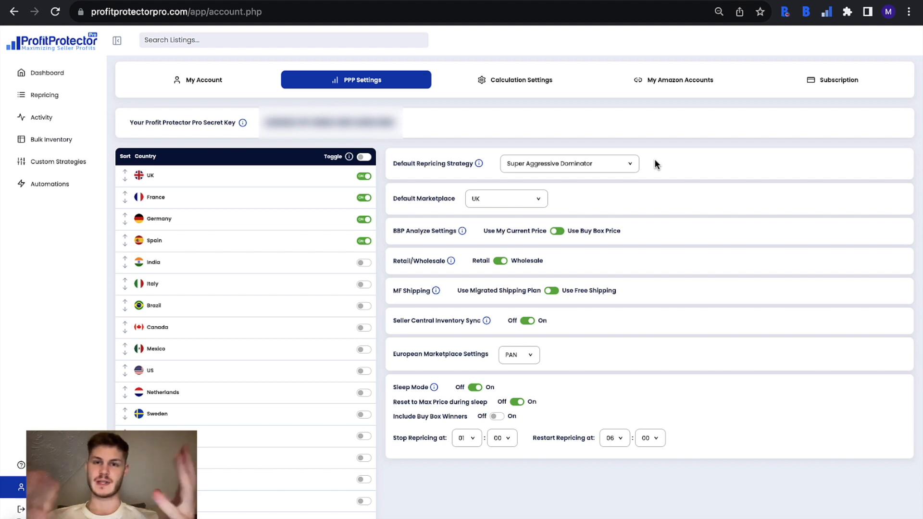
{"action": "mouse_move", "coordinate": [554, 170]}
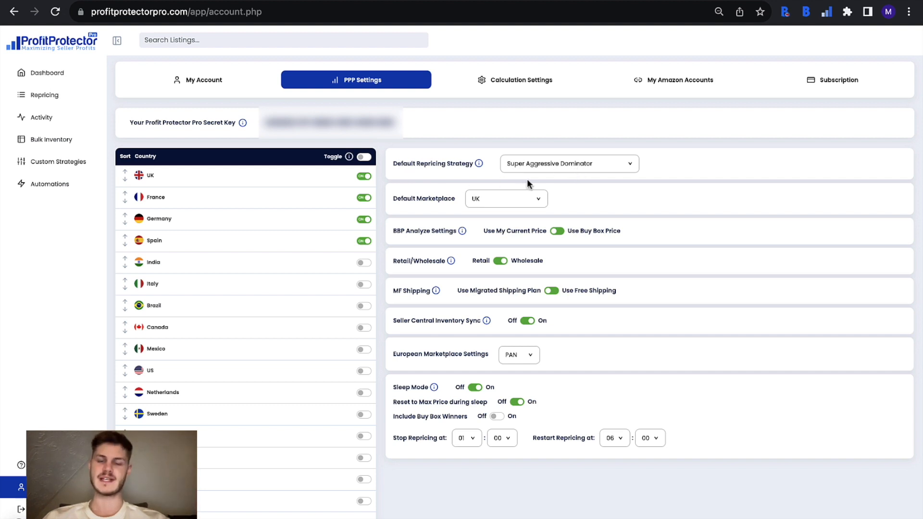
{"action": "left_click", "coordinate": [569, 164]}
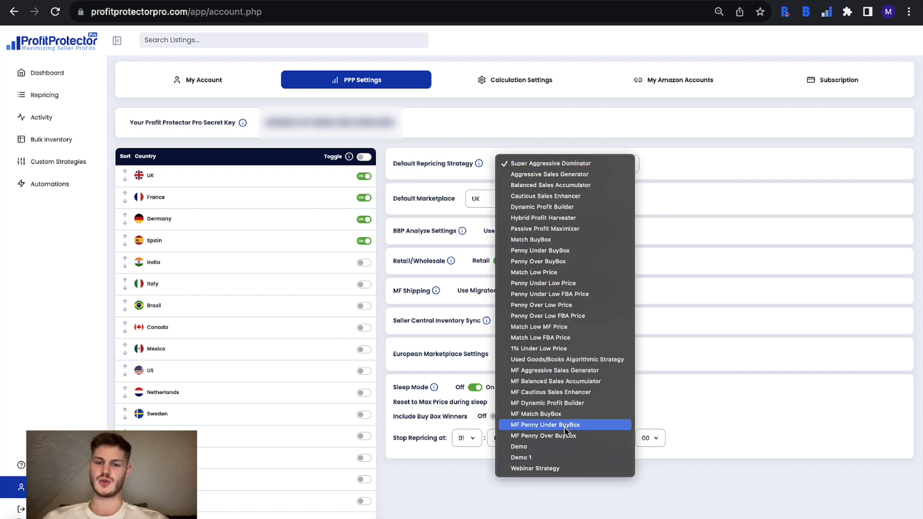
{"action": "left_click", "coordinate": [545, 425]}
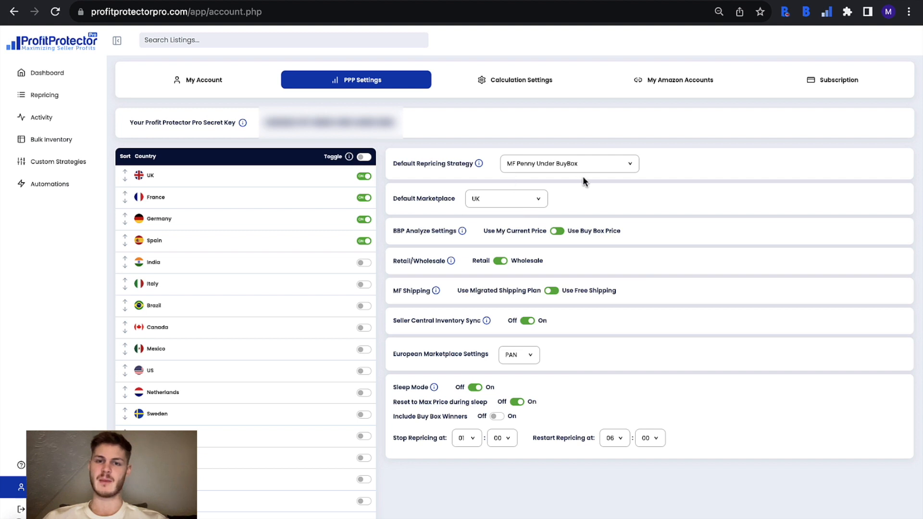
{"action": "mouse_move", "coordinate": [530, 168]}
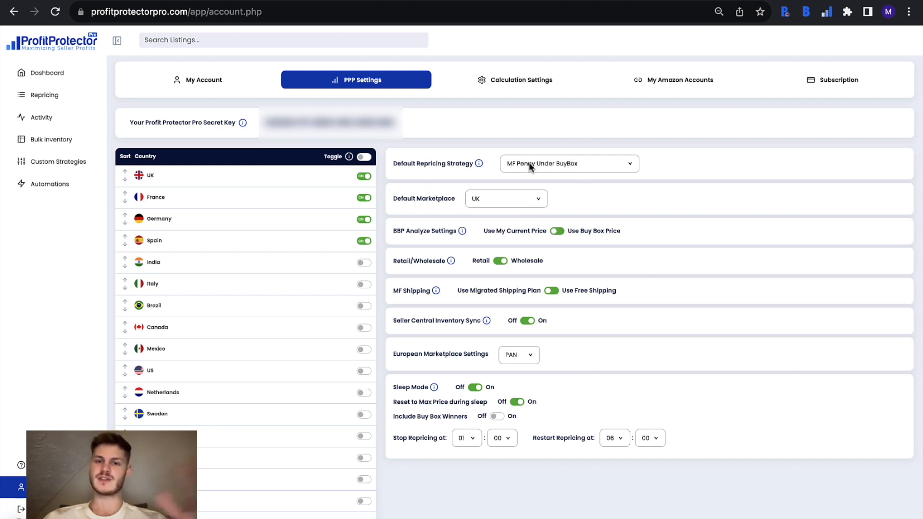
{"action": "left_click", "coordinate": [568, 164]}
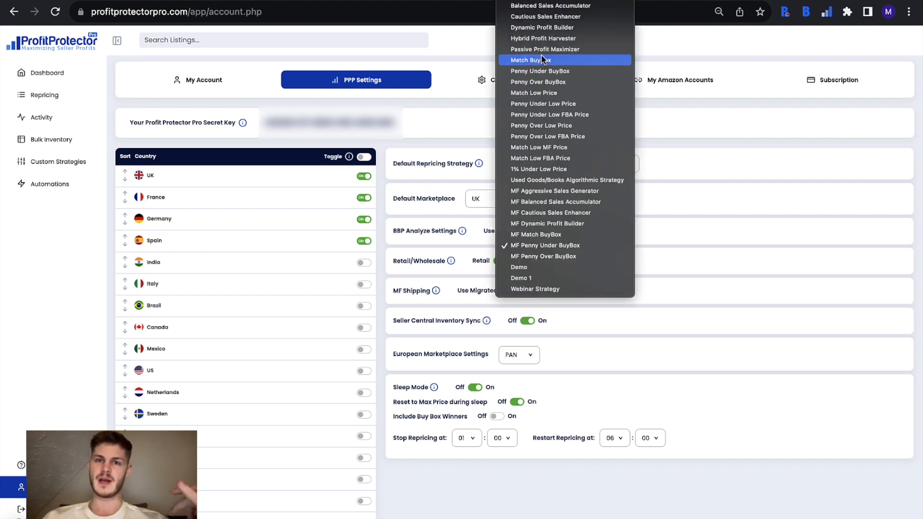
{"action": "mouse_move", "coordinate": [548, 246]}
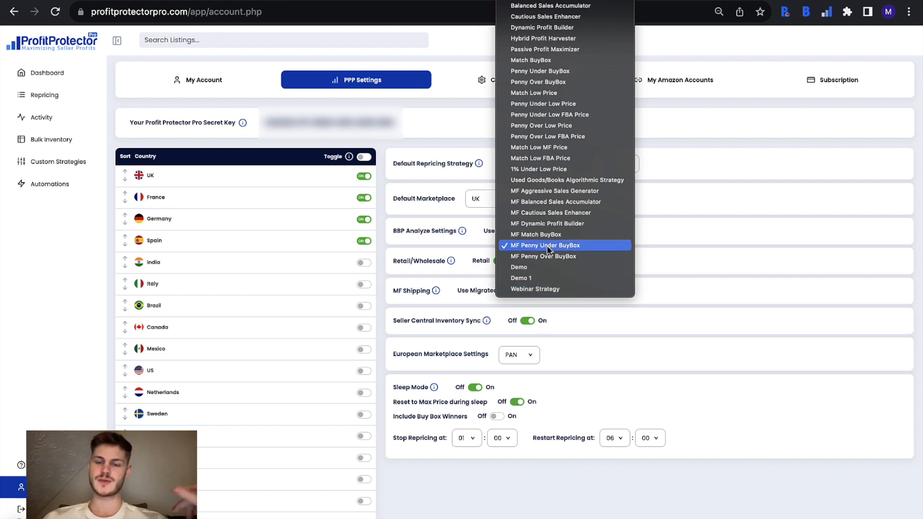
{"action": "mouse_move", "coordinate": [559, 278]}
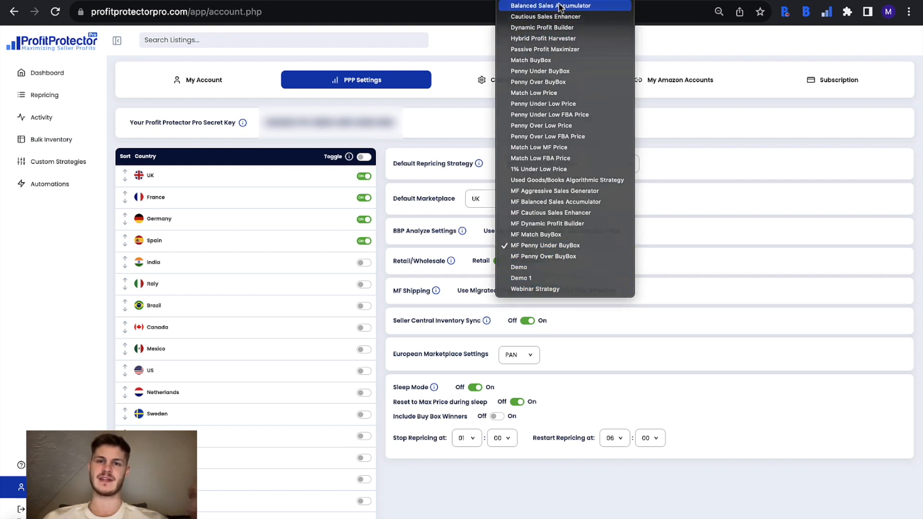
{"action": "left_click", "coordinate": [534, 5]}
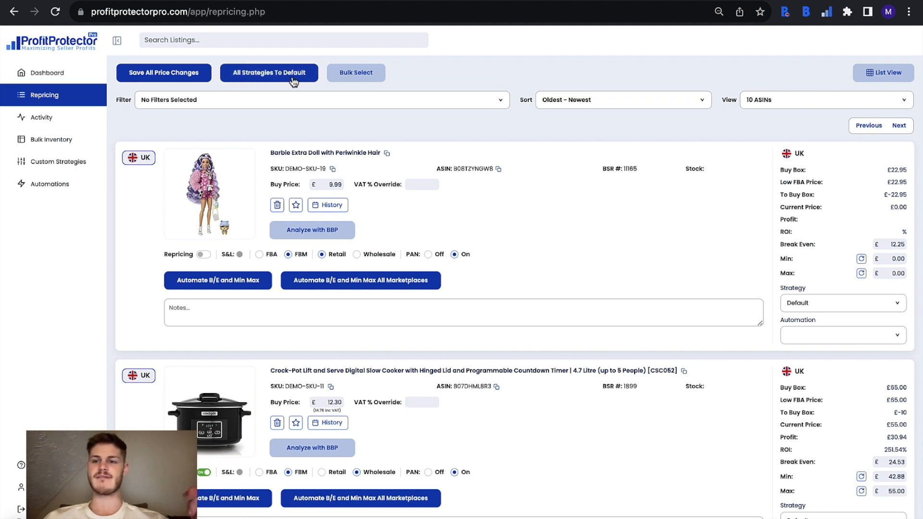
{"action": "mouse_move", "coordinate": [706, 327]}
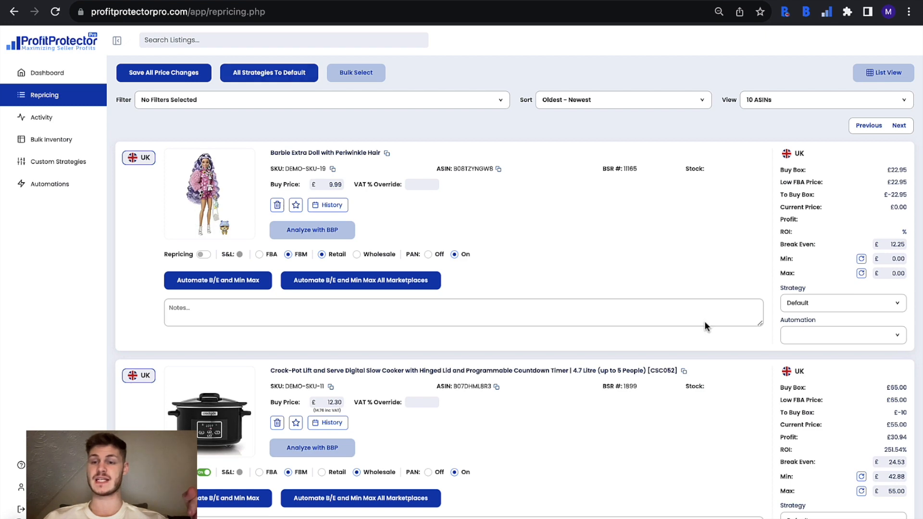
{"action": "scroll", "scroll_direction": "down", "scroll_amount": 3}
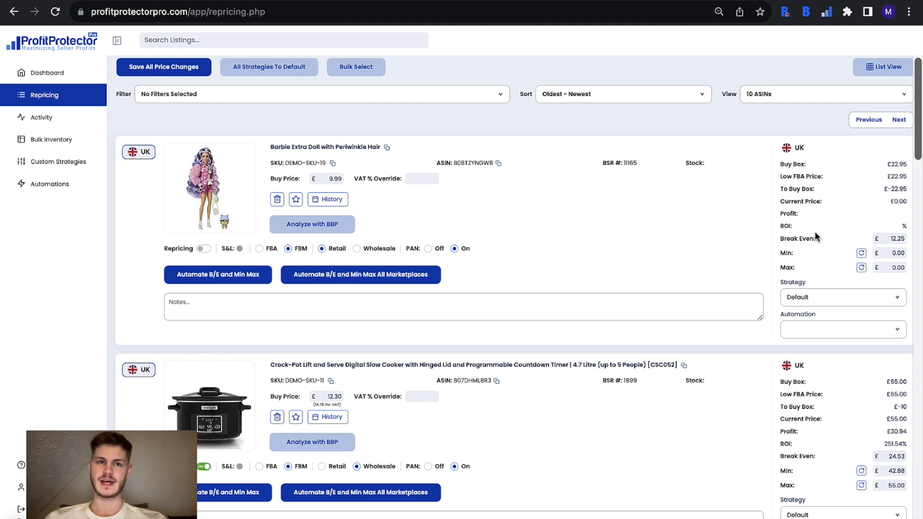
{"action": "scroll", "scroll_direction": "down", "scroll_amount": 3}
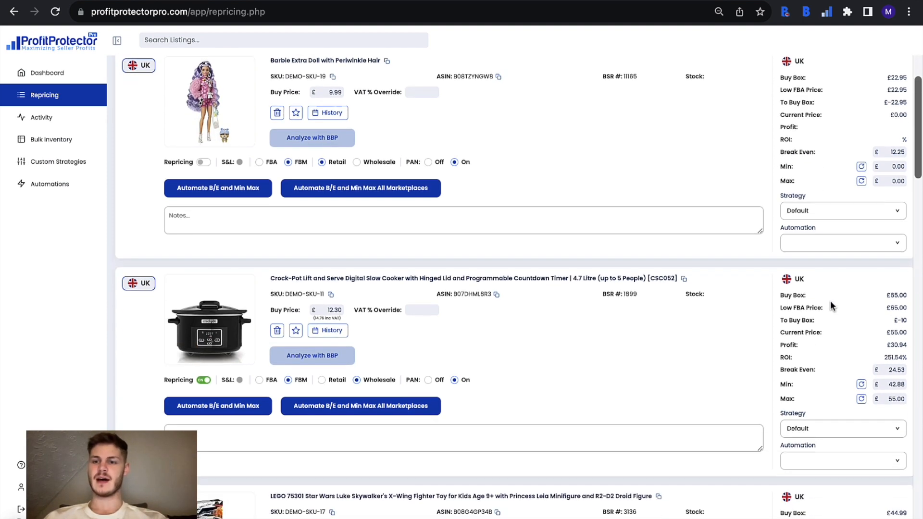
{"action": "scroll", "scroll_direction": "down", "scroll_amount": 3}
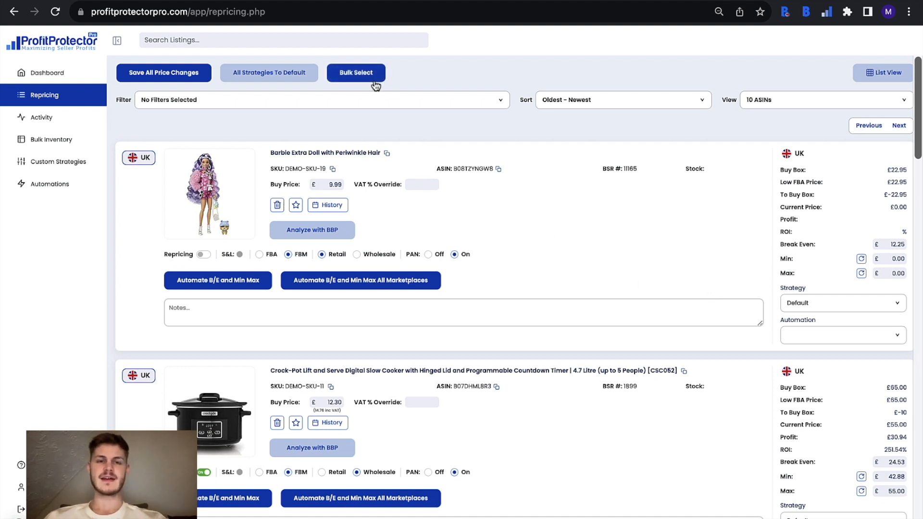
{"action": "left_click", "coordinate": [356, 74]}
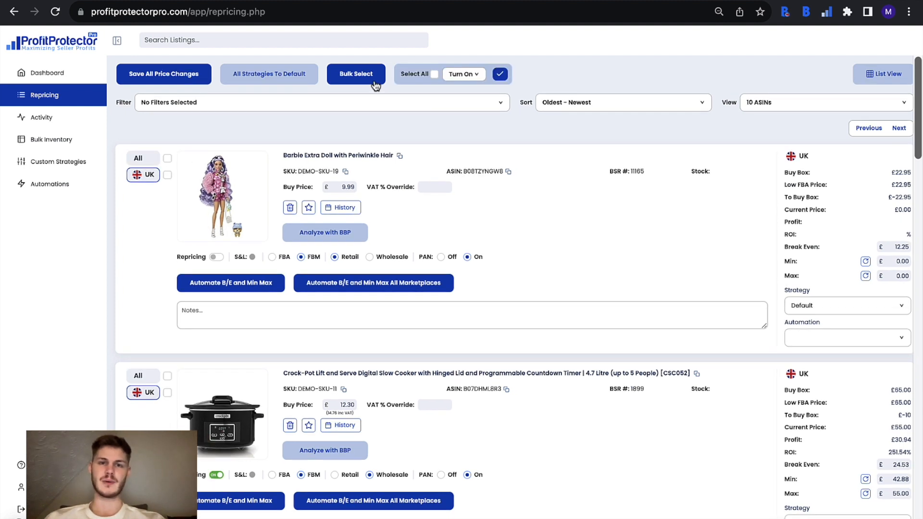
{"action": "left_click", "coordinate": [435, 74]}
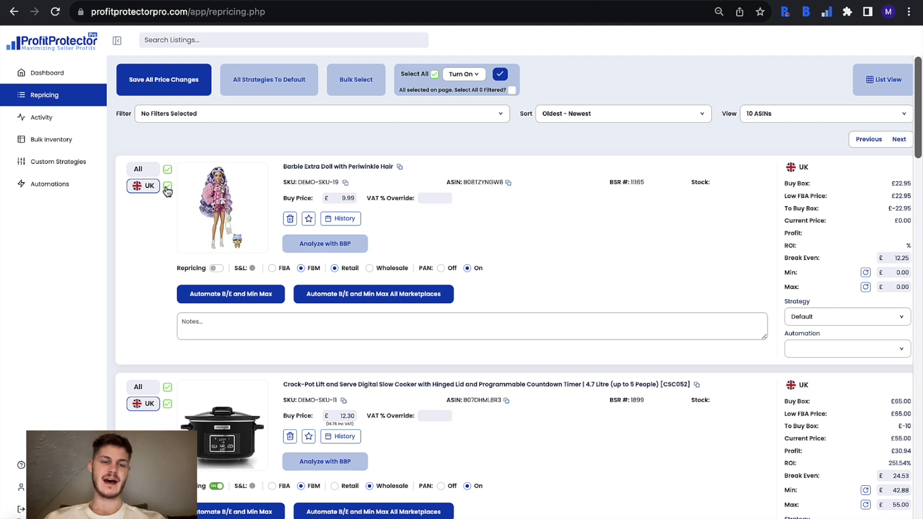
{"action": "mouse_move", "coordinate": [171, 213]}
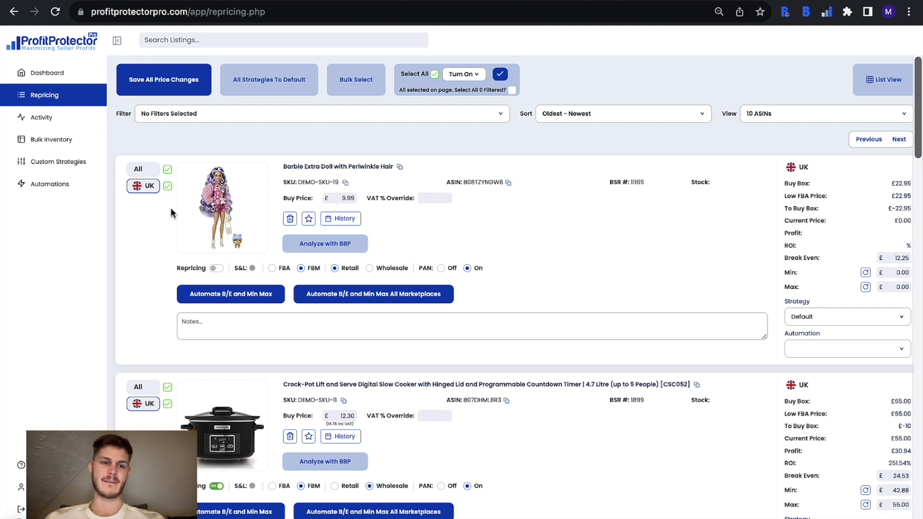
{"action": "mouse_move", "coordinate": [169, 261]}
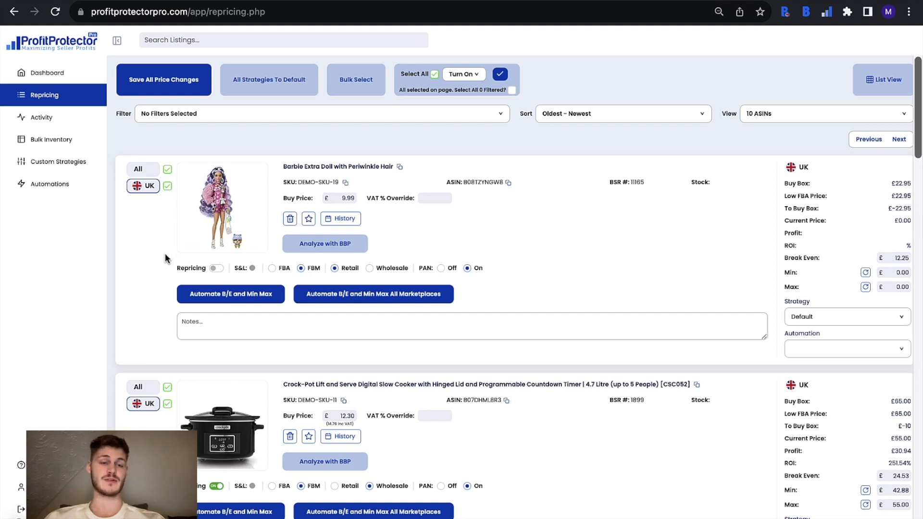
{"action": "mouse_move", "coordinate": [170, 293]}
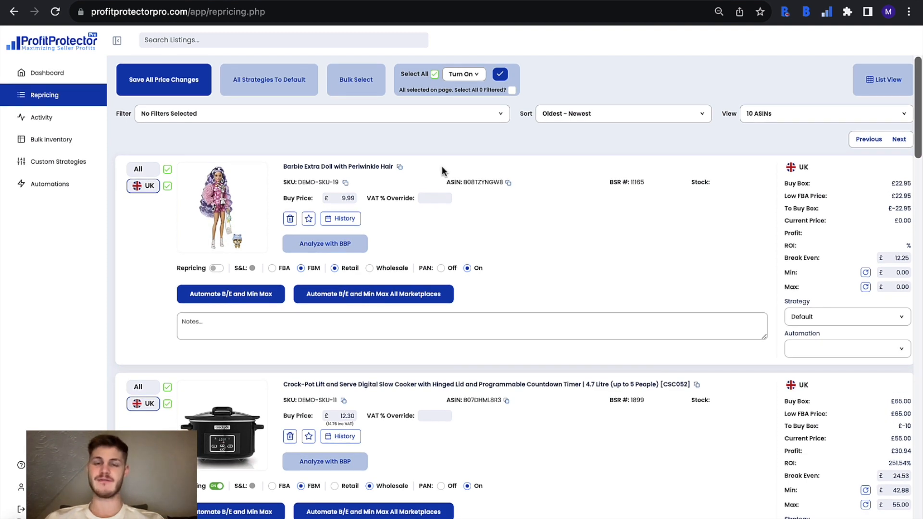
Open the listing Filter dropdown and close it without applying any filters.
{"action": "left_click", "coordinate": [321, 113]}
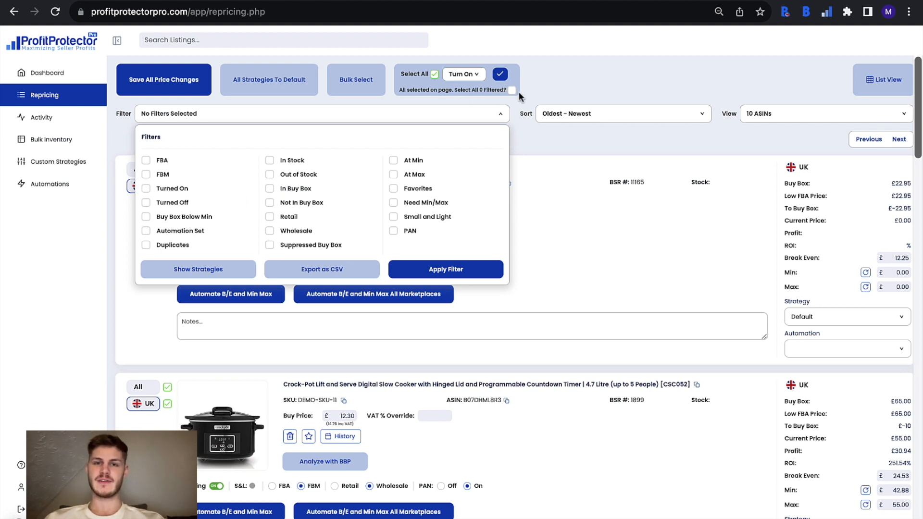
{"action": "left_click", "coordinate": [500, 113]}
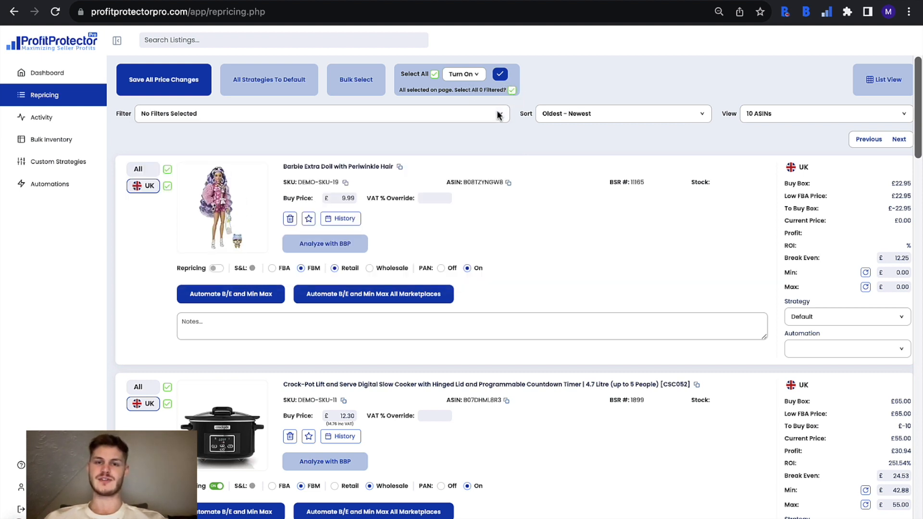
{"action": "mouse_move", "coordinate": [536, 147]}
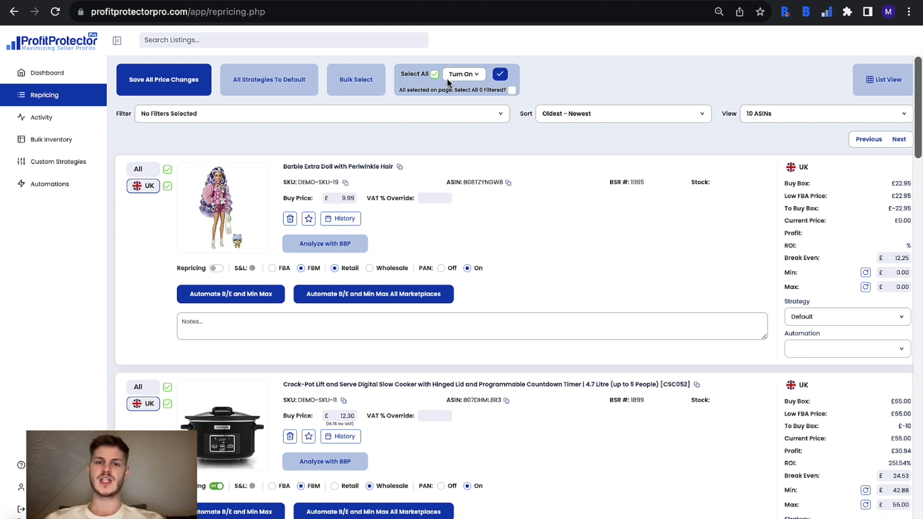
{"action": "mouse_move", "coordinate": [182, 339]}
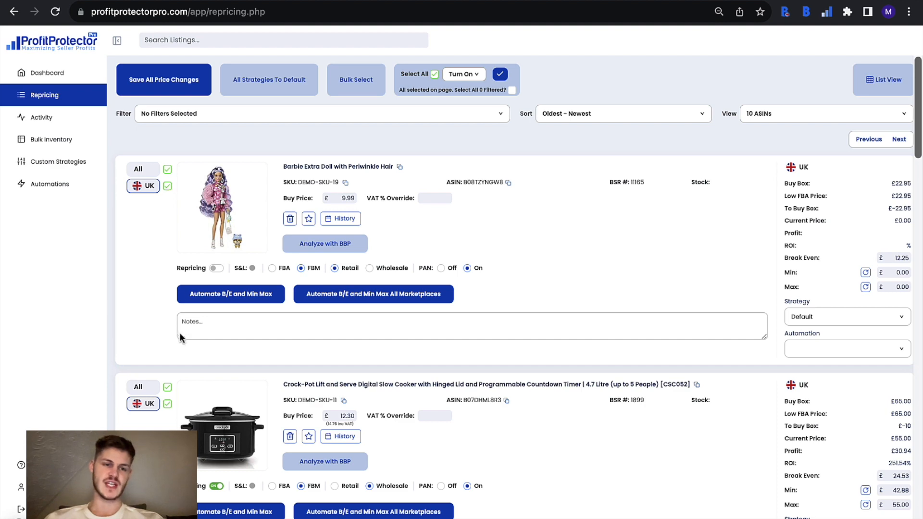
{"action": "mouse_move", "coordinate": [163, 220]}
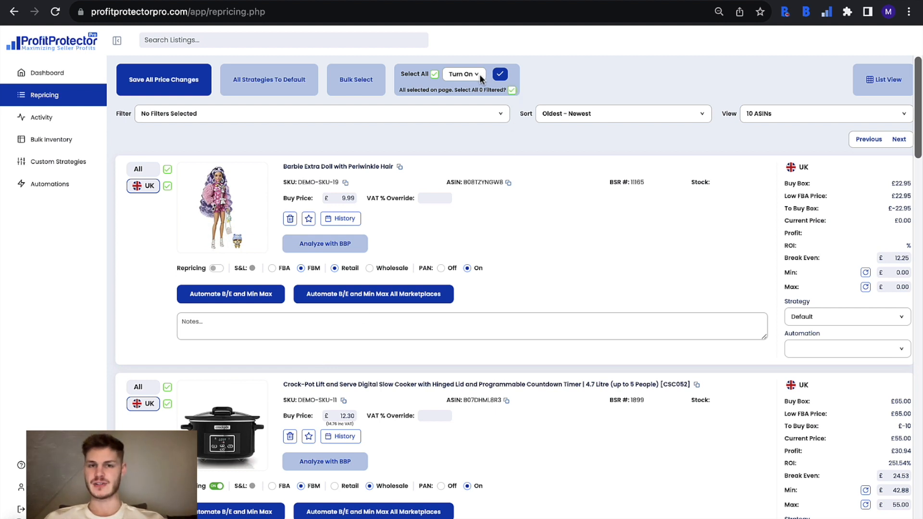
{"action": "left_click", "coordinate": [464, 74]}
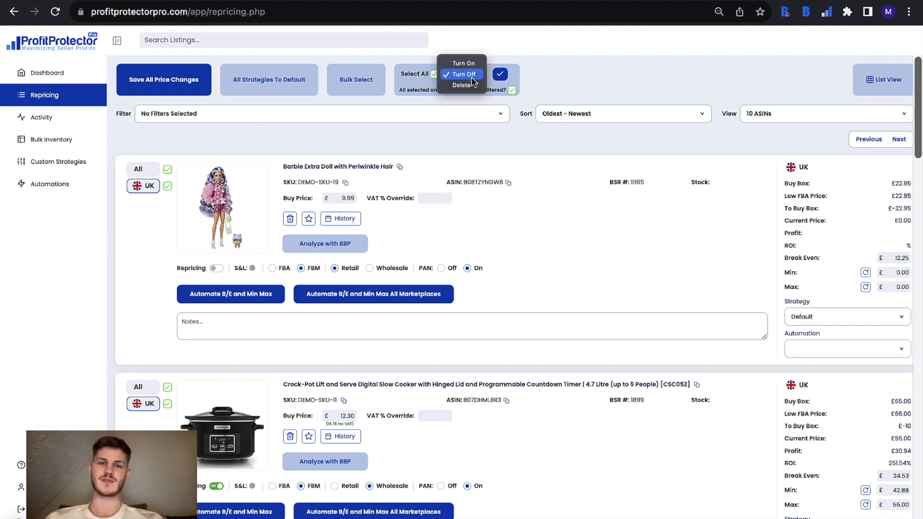
{"action": "left_click", "coordinate": [463, 85]}
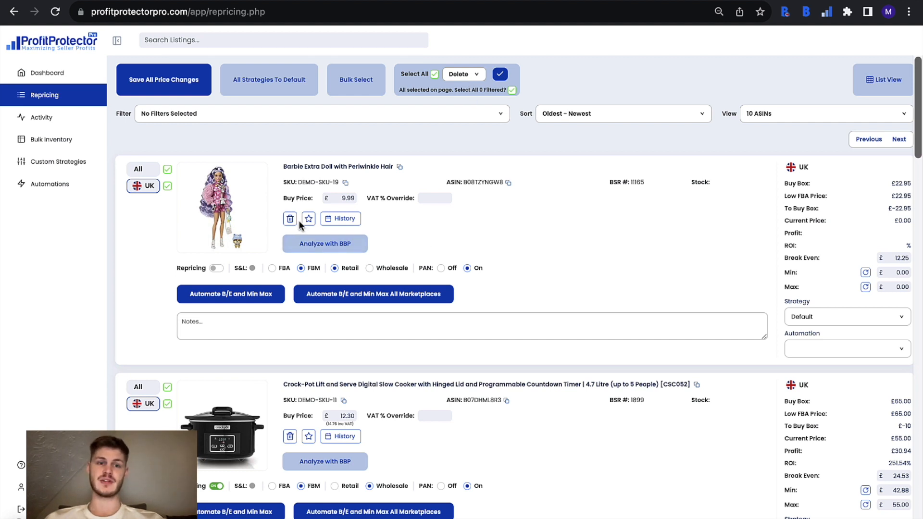
{"action": "mouse_move", "coordinate": [289, 218]}
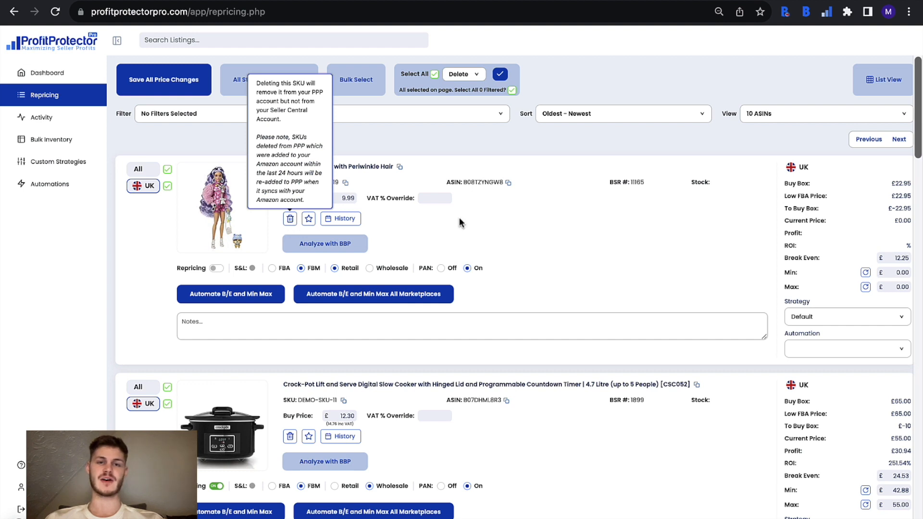
{"action": "mouse_move", "coordinate": [472, 79]}
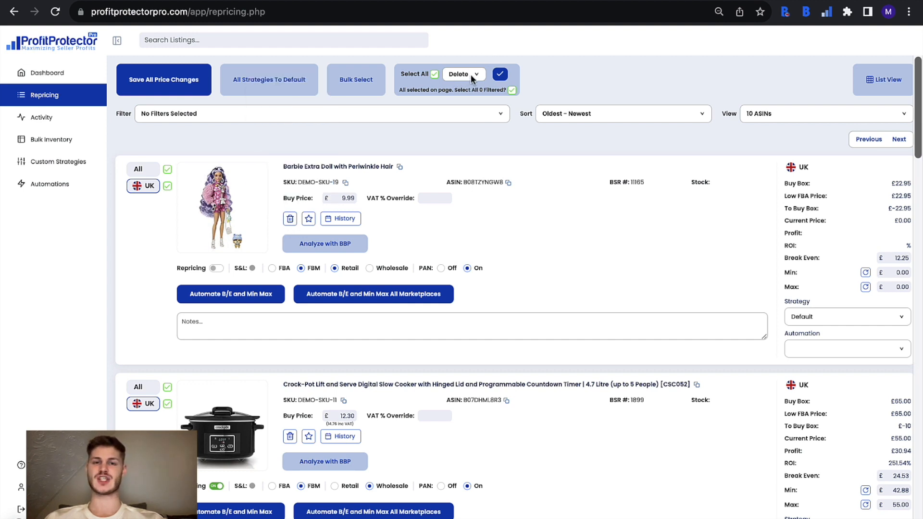
{"action": "left_click", "coordinate": [478, 73]}
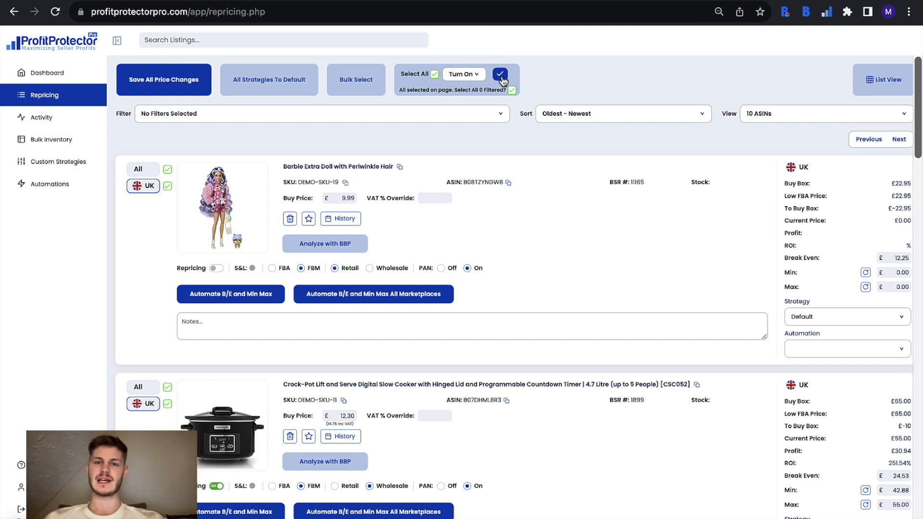
Apply Turn On to all selected listings and confirm with Yes.
{"action": "left_click", "coordinate": [499, 74]}
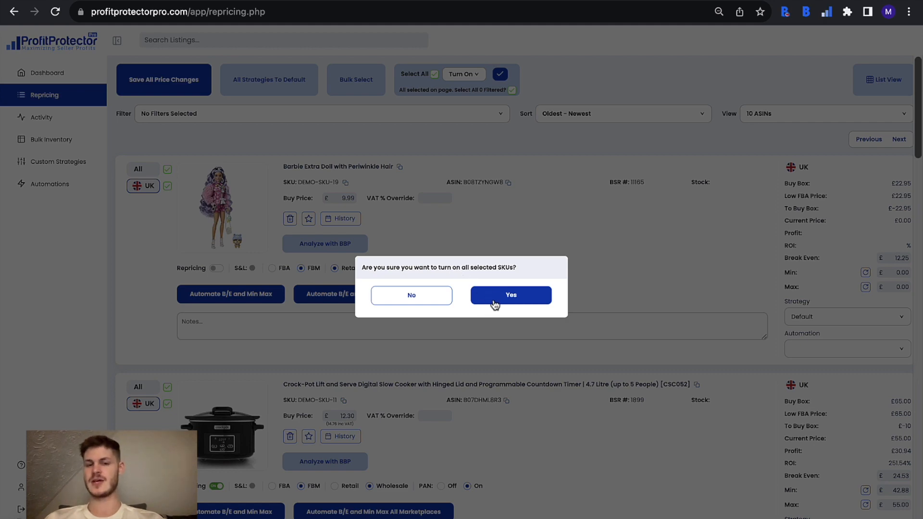
{"action": "left_click", "coordinate": [510, 295]}
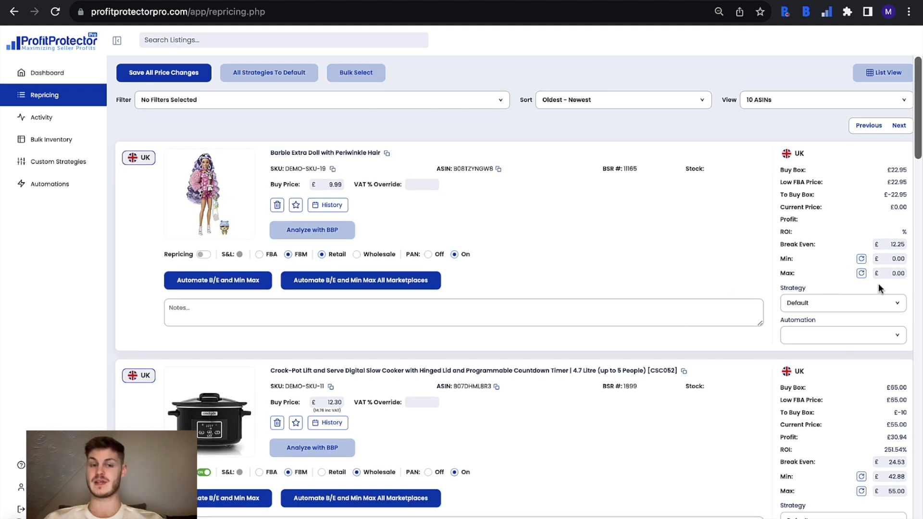
{"action": "mouse_move", "coordinate": [738, 342]}
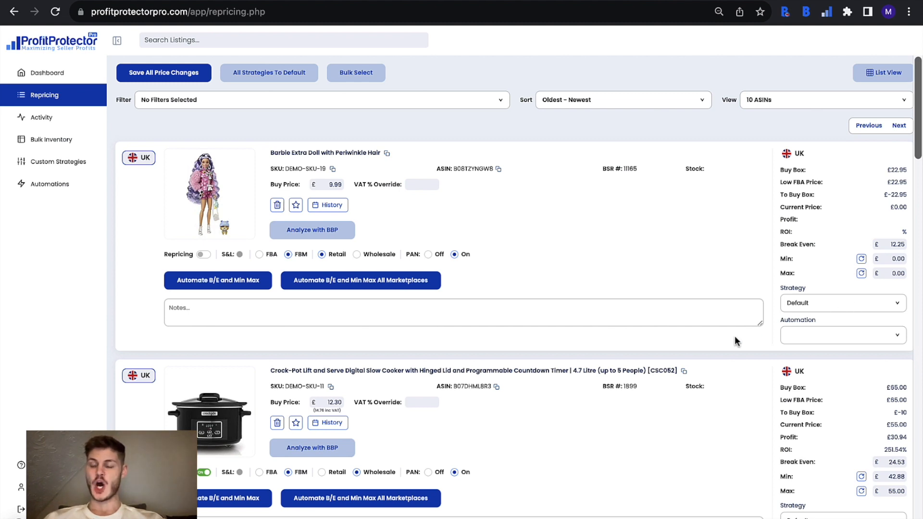